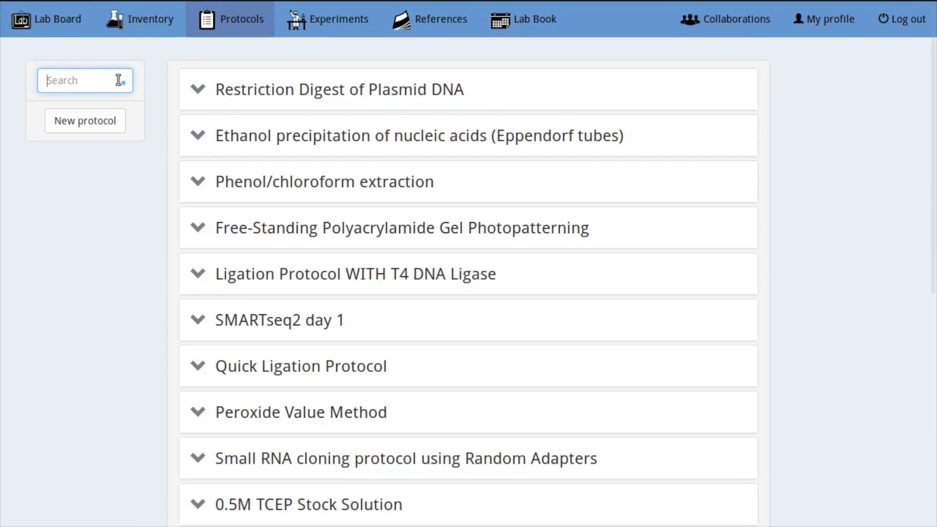
- Search protocols for 'transformation' and open the Heat shock transformation form, scrolled to its steps
type("transformation")
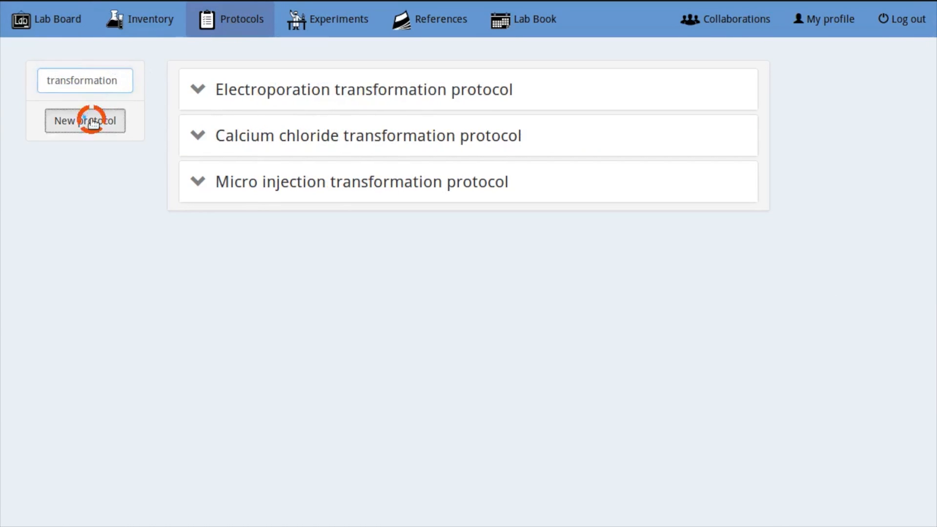
left_click(85, 120)
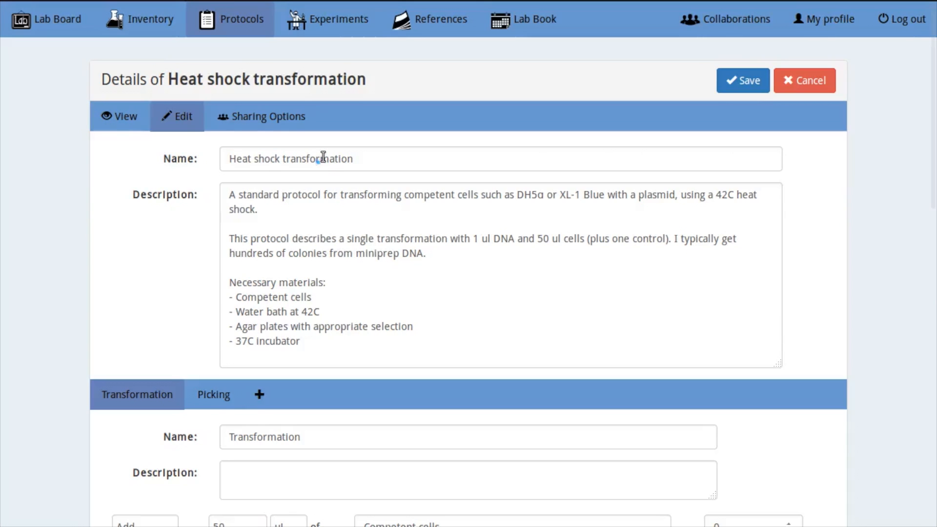
scroll("down", 3)
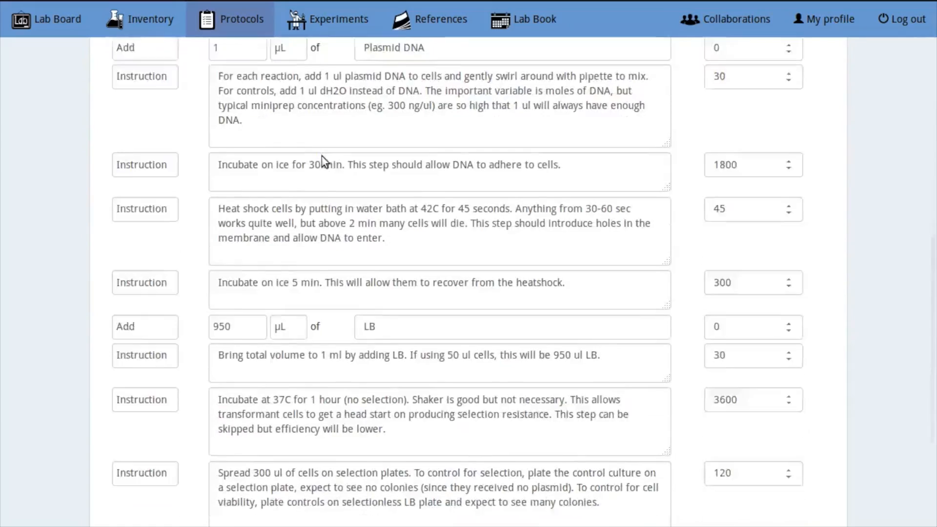
scroll("down", 3)
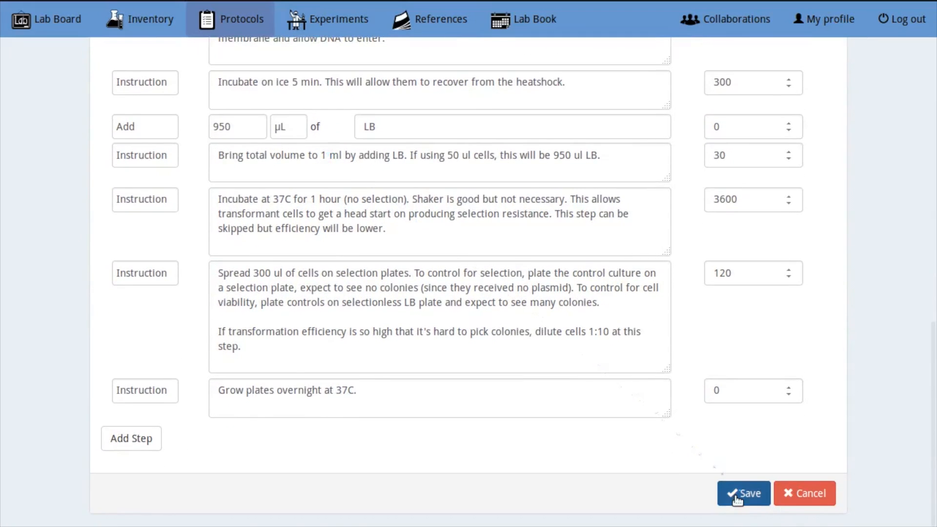
- Save the Heat shock transformation protocol and schedule it for Friday 13 February
left_click(743, 493)
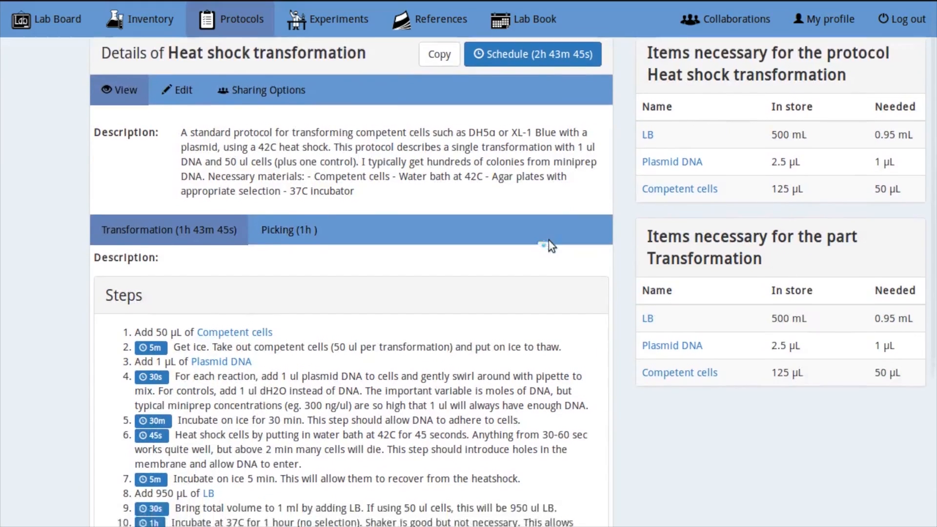
scroll("down", 3)
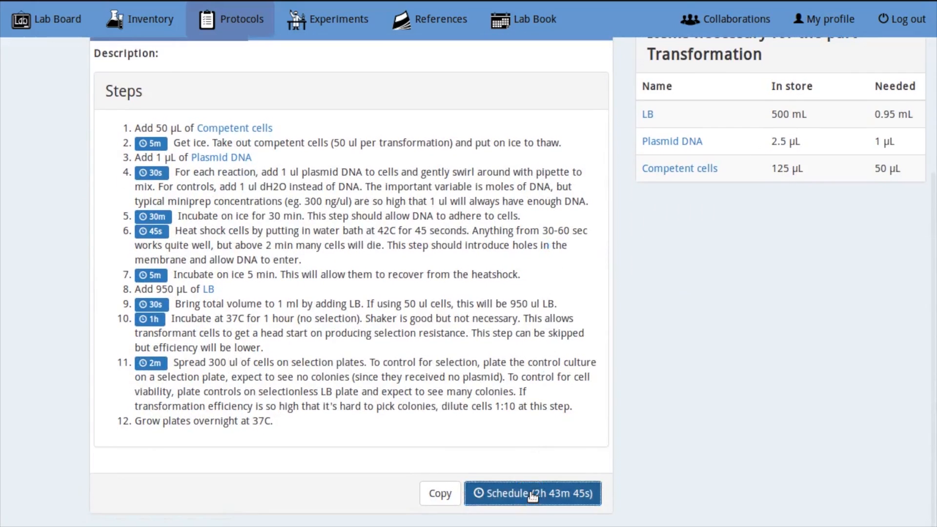
left_click(532, 494)
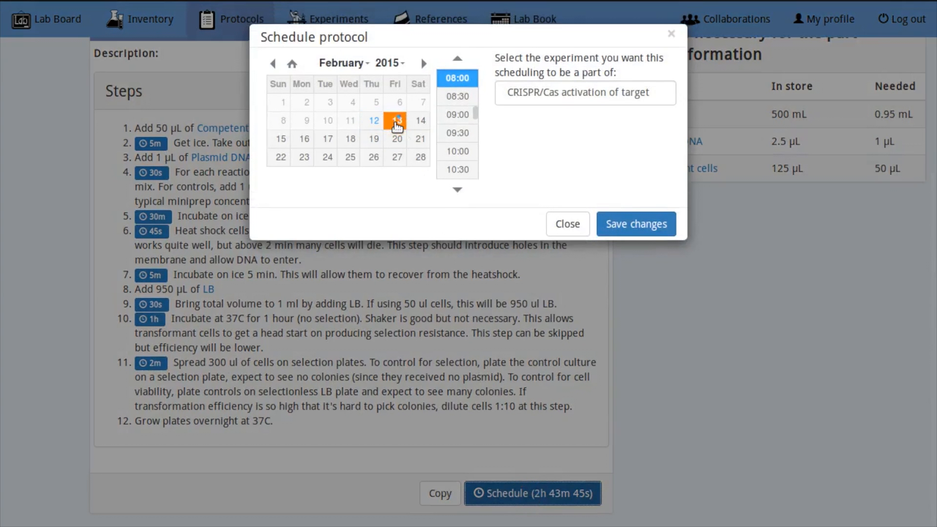
left_click(584, 93)
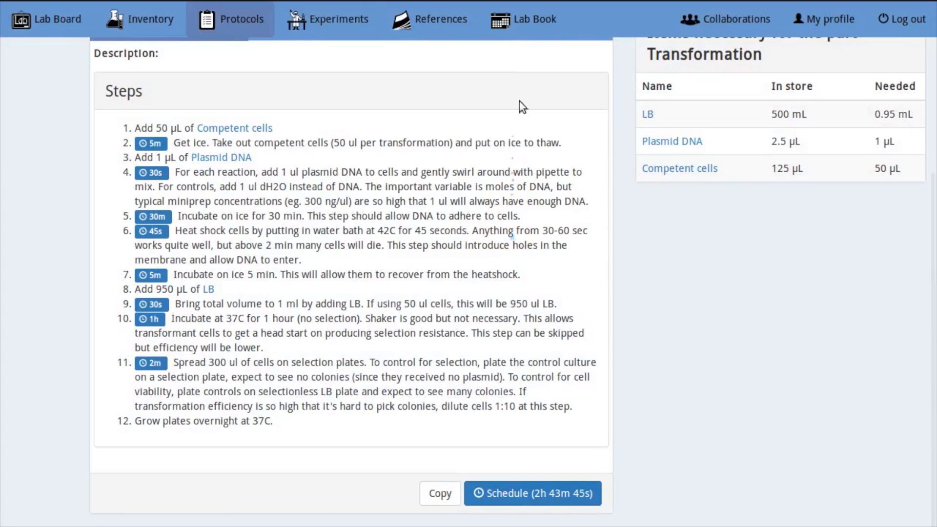
- Check the Lab Book week calendar, then view Competent cells and Plasmid DNA running short
left_click(522, 18)
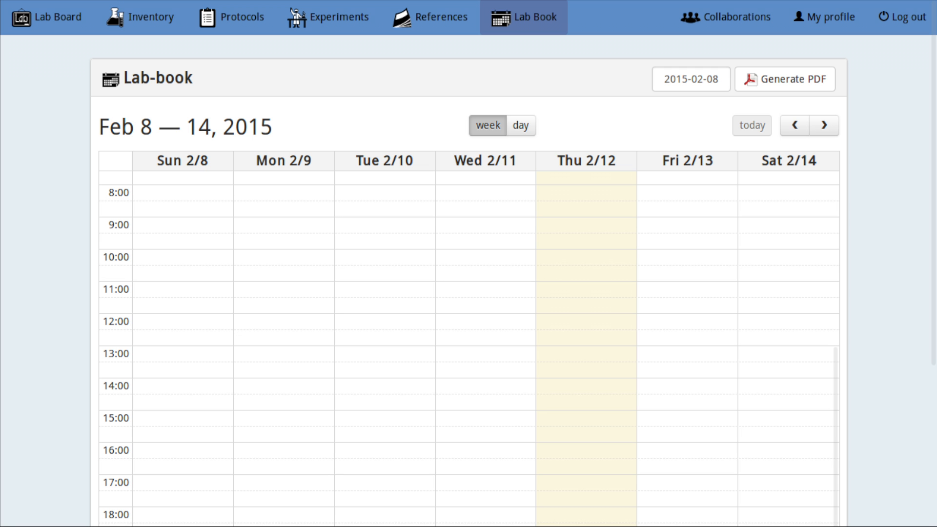
left_click(48, 17)
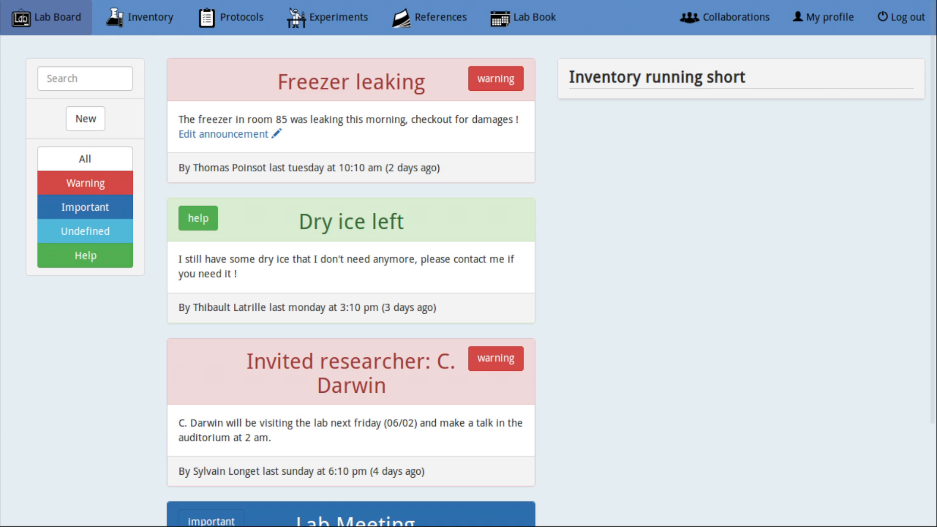
left_click(657, 77)
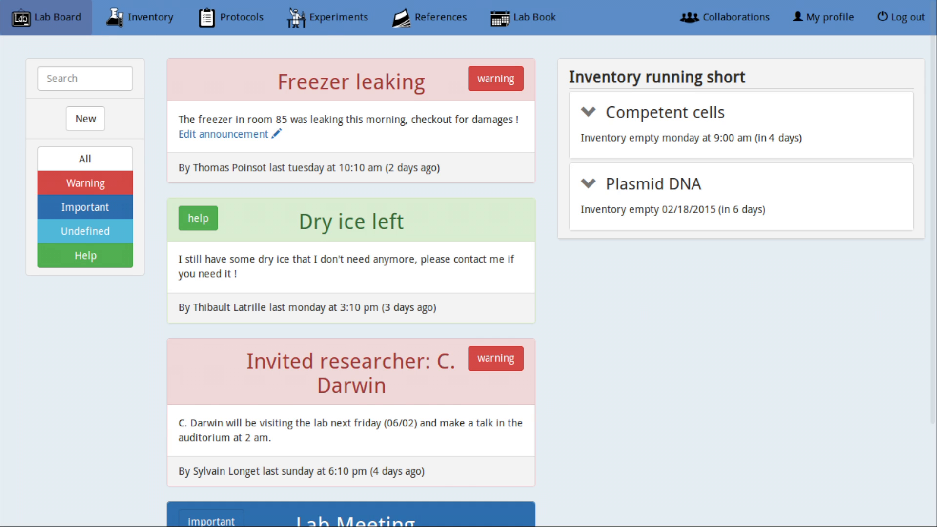